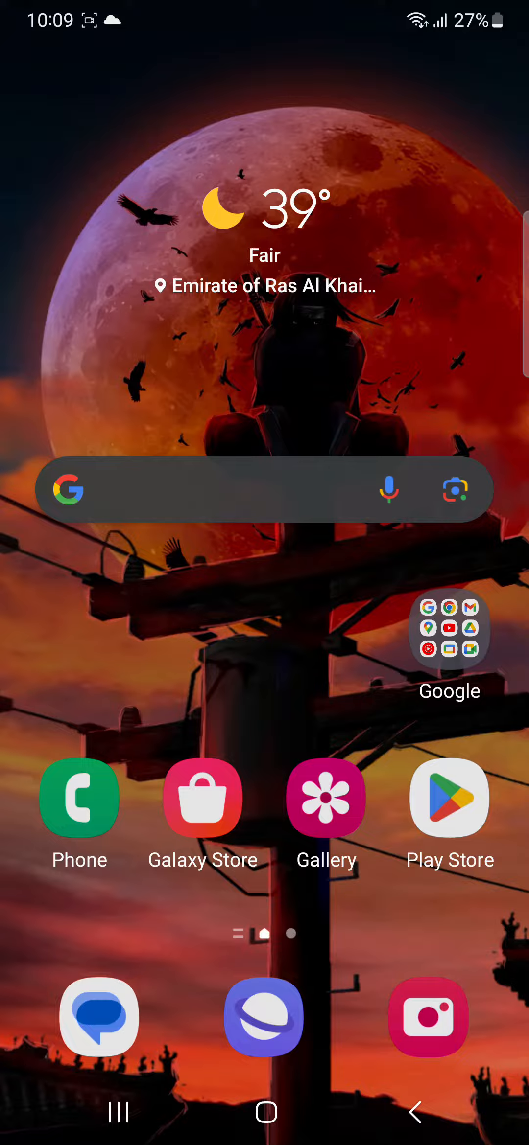
Step: Search for Roblox in the Google app and open the roblox.com home page
scroll("up", 3)
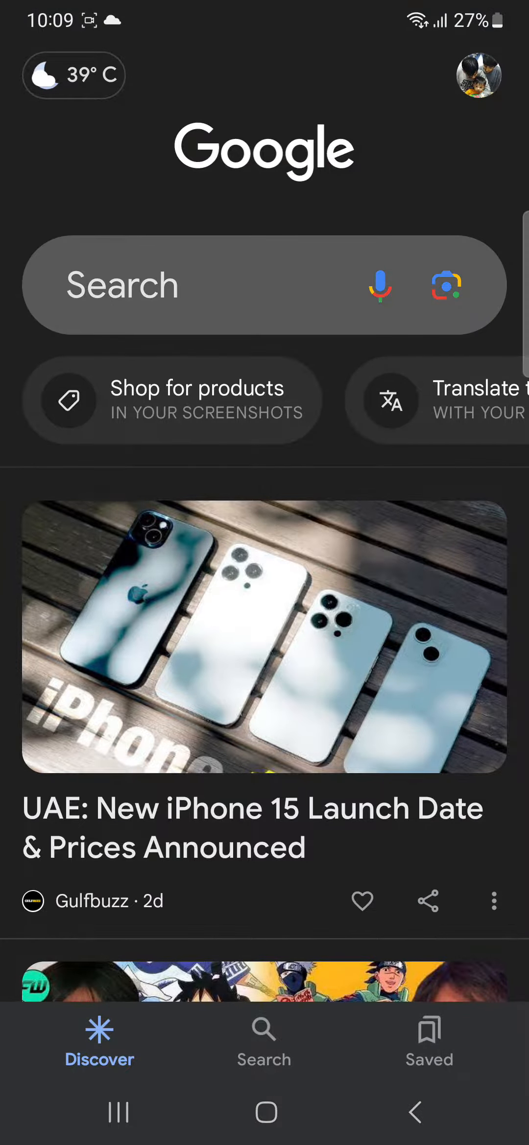
type("ro")
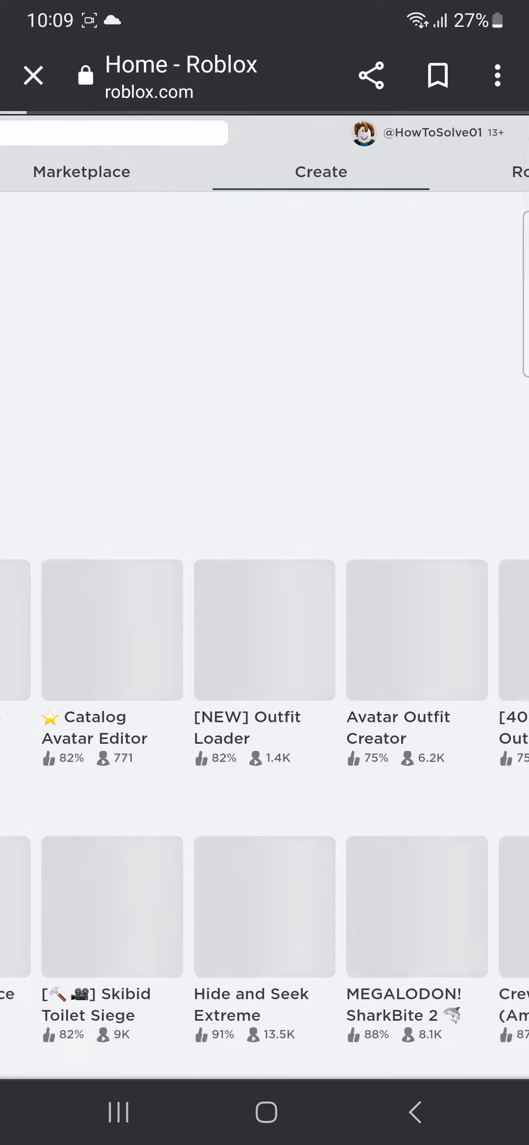
Step: Open HowToSolve01's Place and show its Passes list under Associated Items
left_click(320, 172)
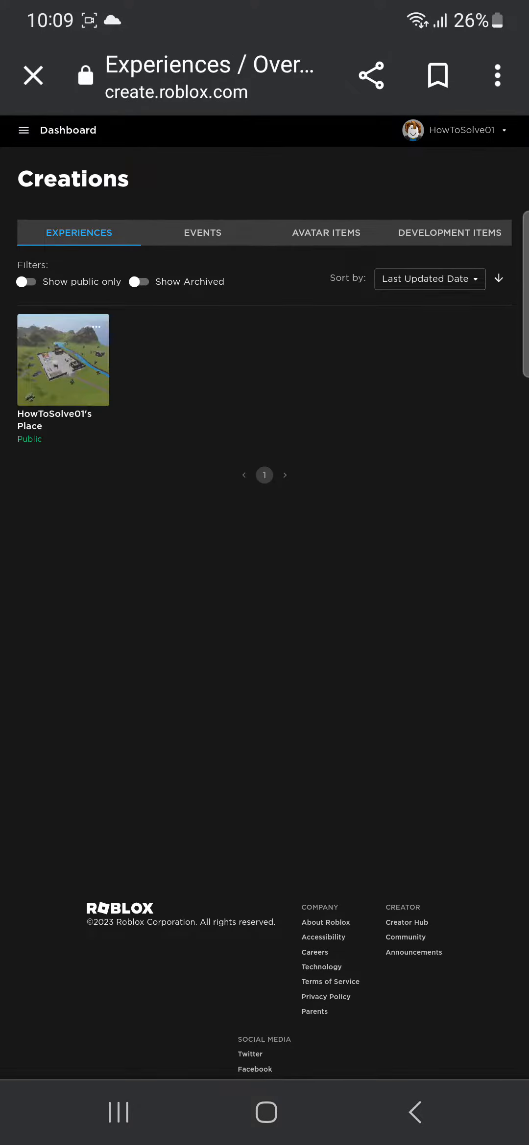
left_click(63, 359)
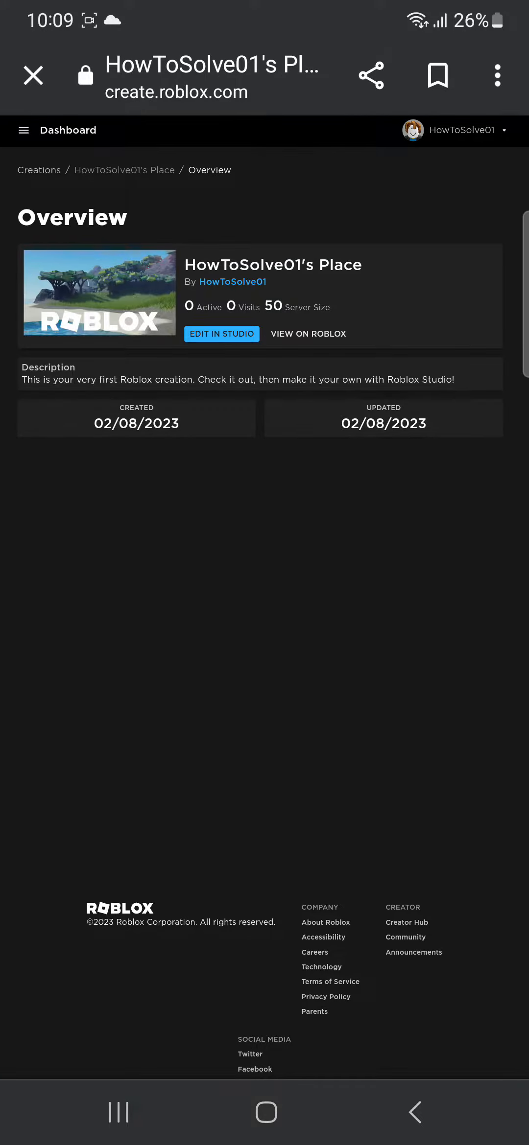
left_click(23, 130)
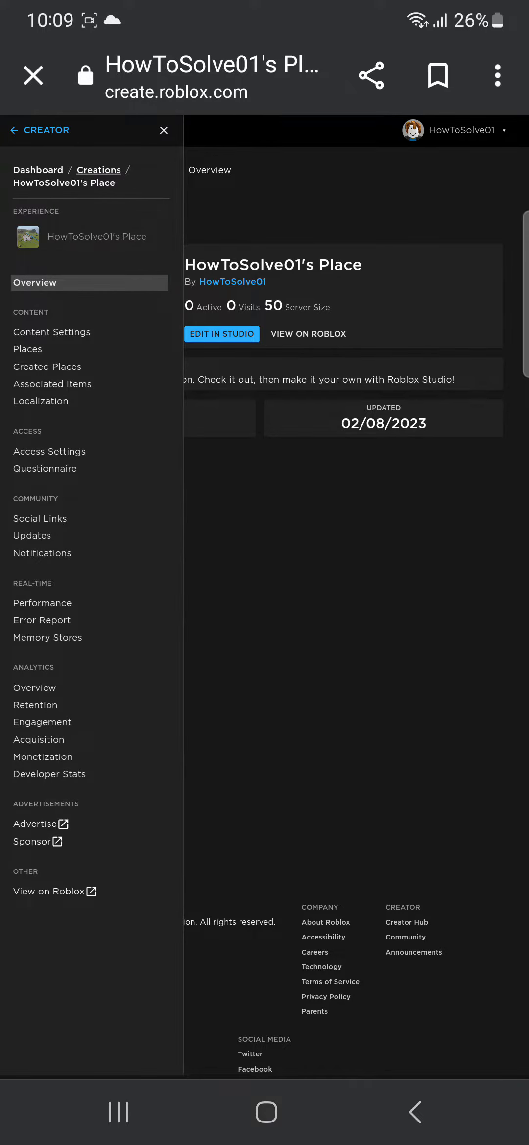
mouse_move(51, 384)
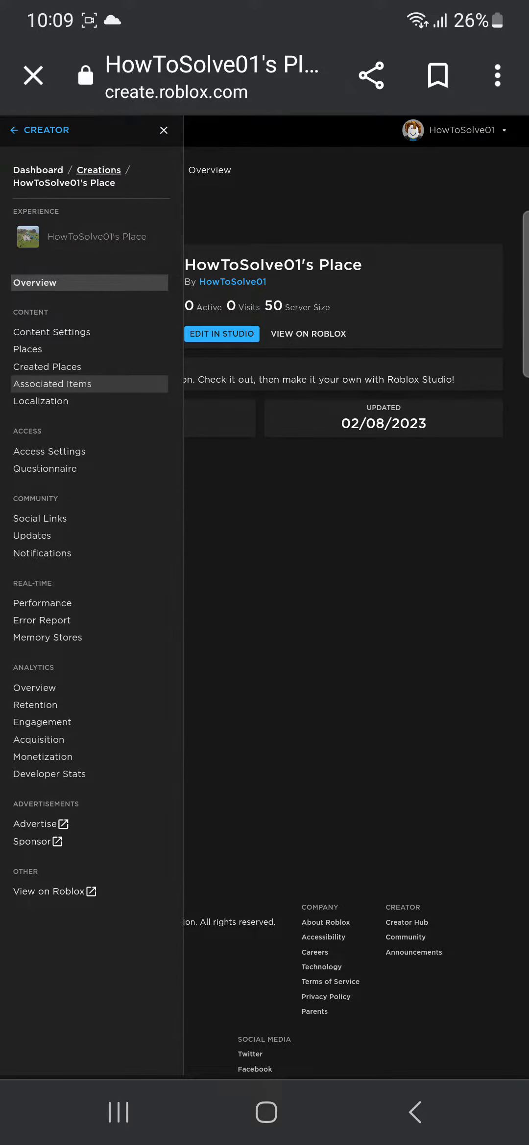
left_click(52, 384)
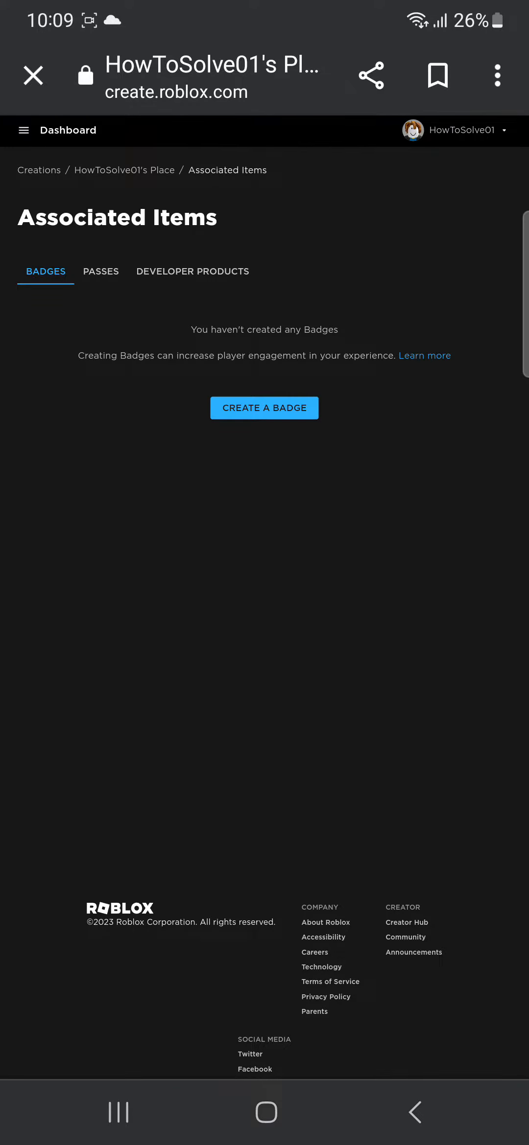
left_click(100, 272)
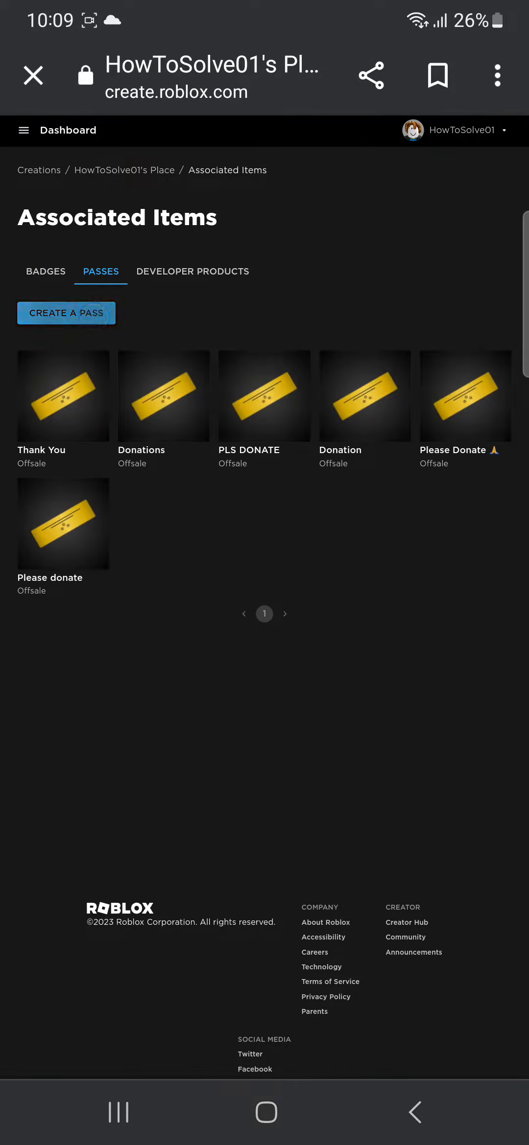
Step: Create the pass 'Pls donate 🙏❤️' with the description 'Thank you'
left_click(66, 313)
type("Pls donate")
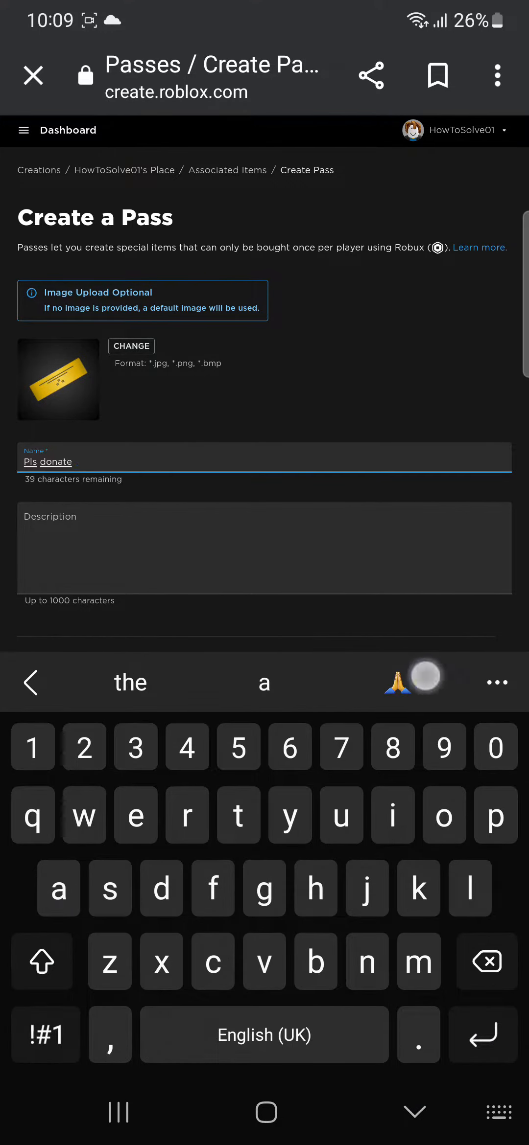
left_click(397, 683)
type("Thank")
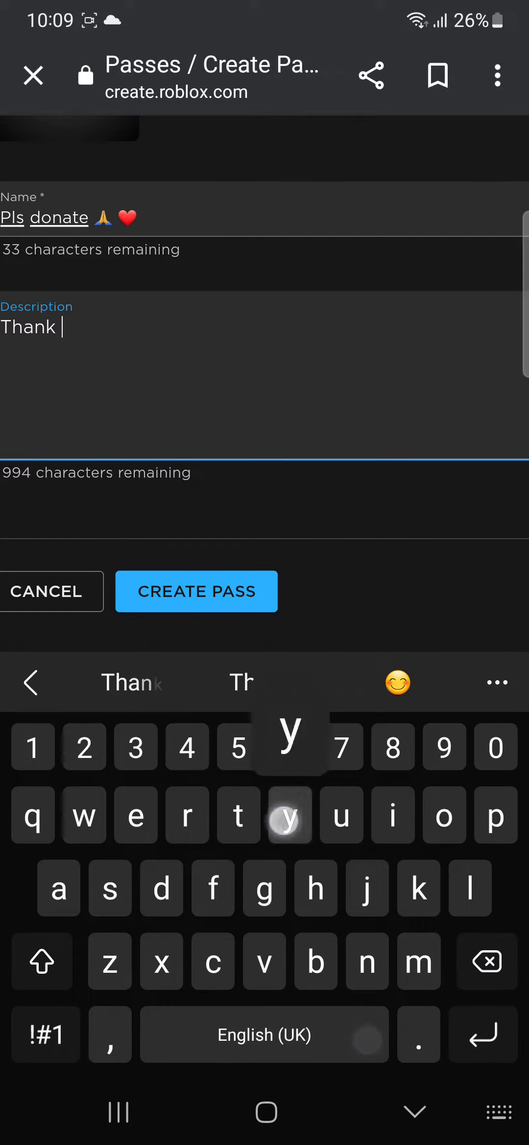
type("you")
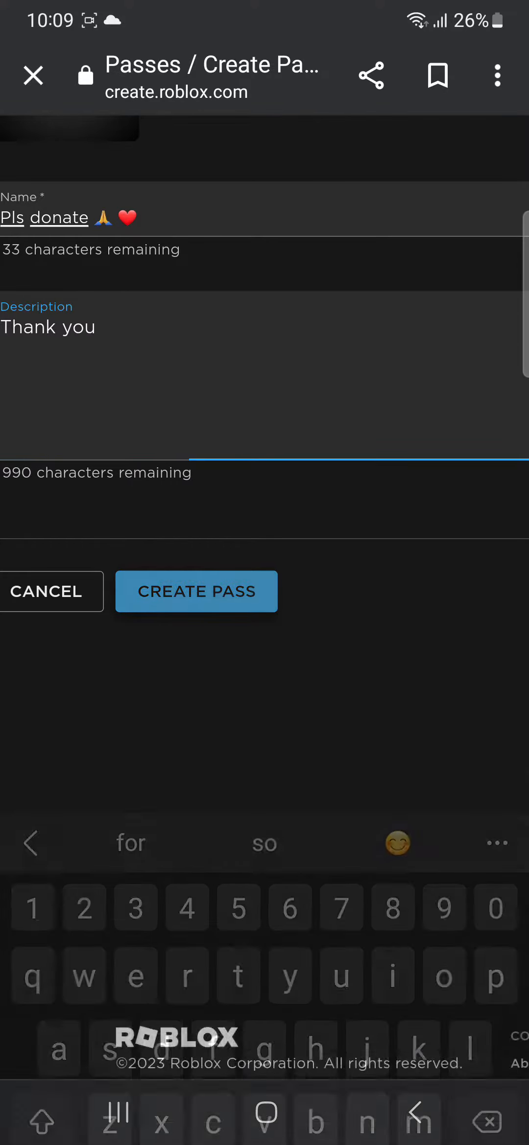
left_click(196, 591)
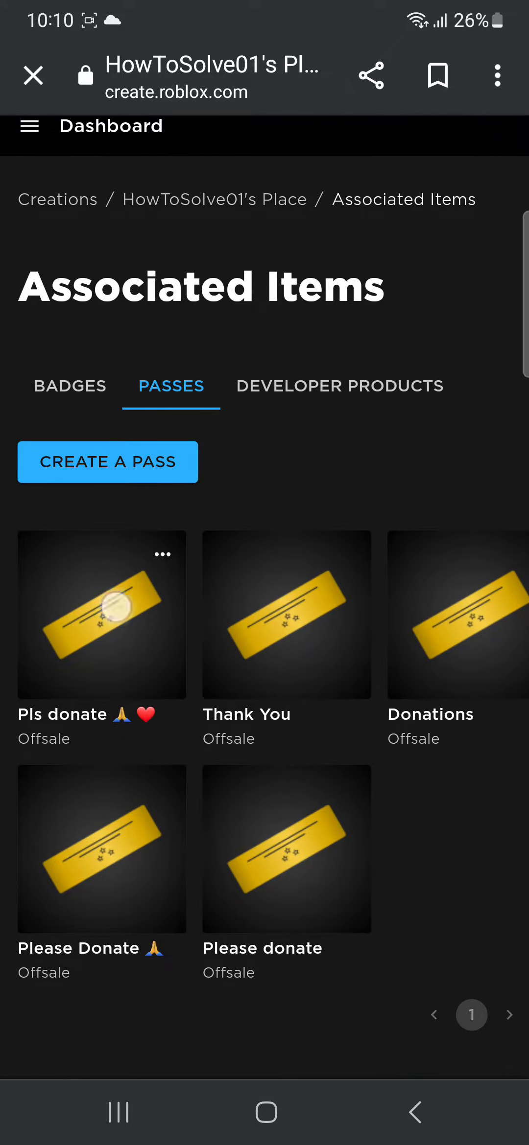
Step: Switch on Item for Sale for the Pls donate pass and enter a 50 Robux price
left_click(101, 616)
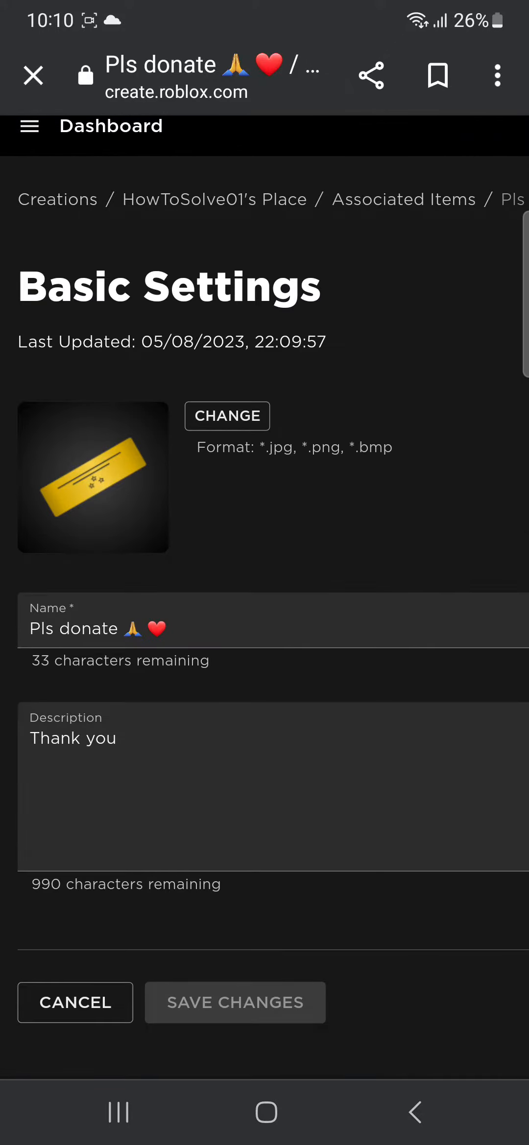
left_click(30, 126)
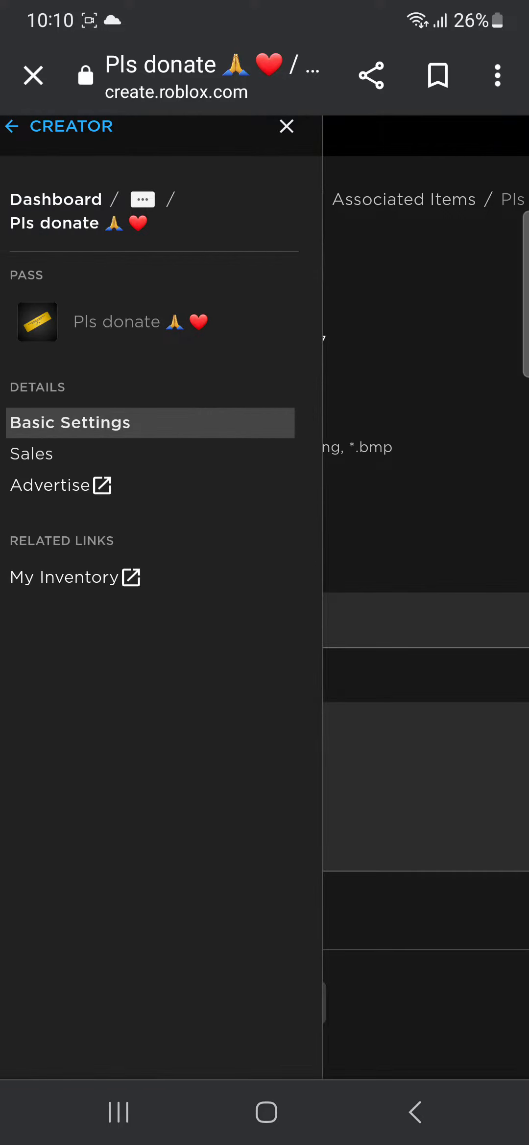
left_click(31, 453)
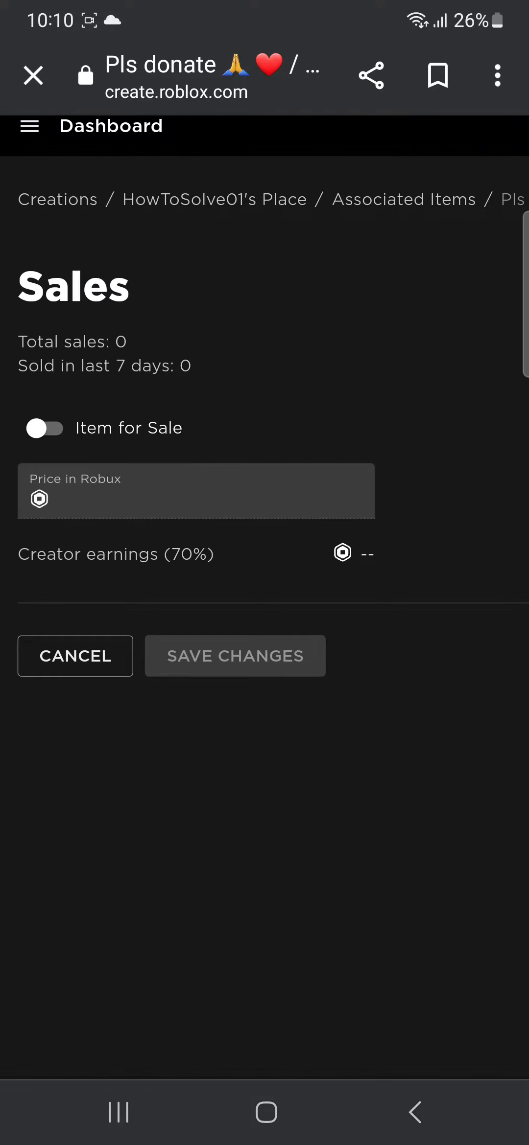
left_click(44, 429)
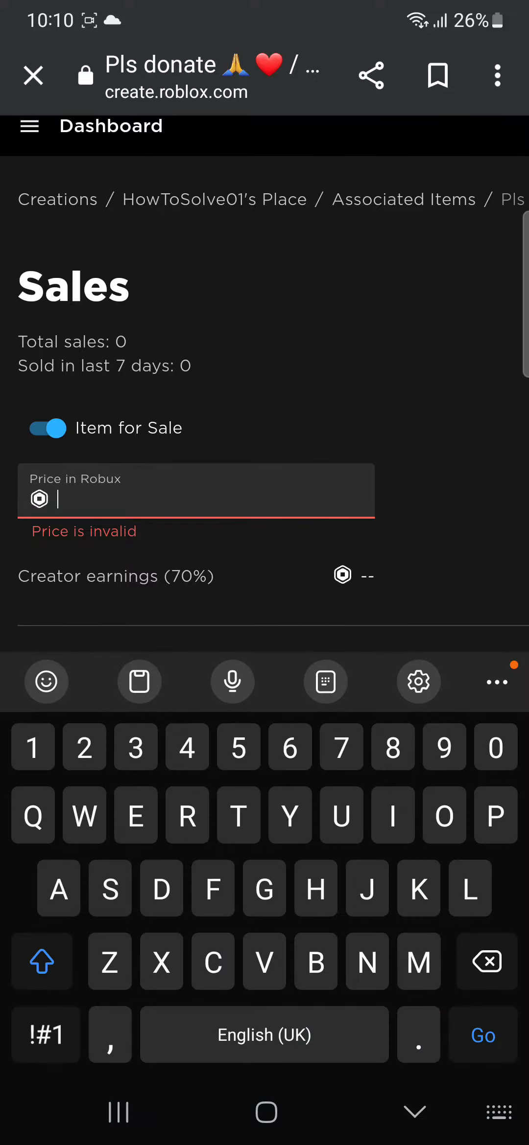
type("50")
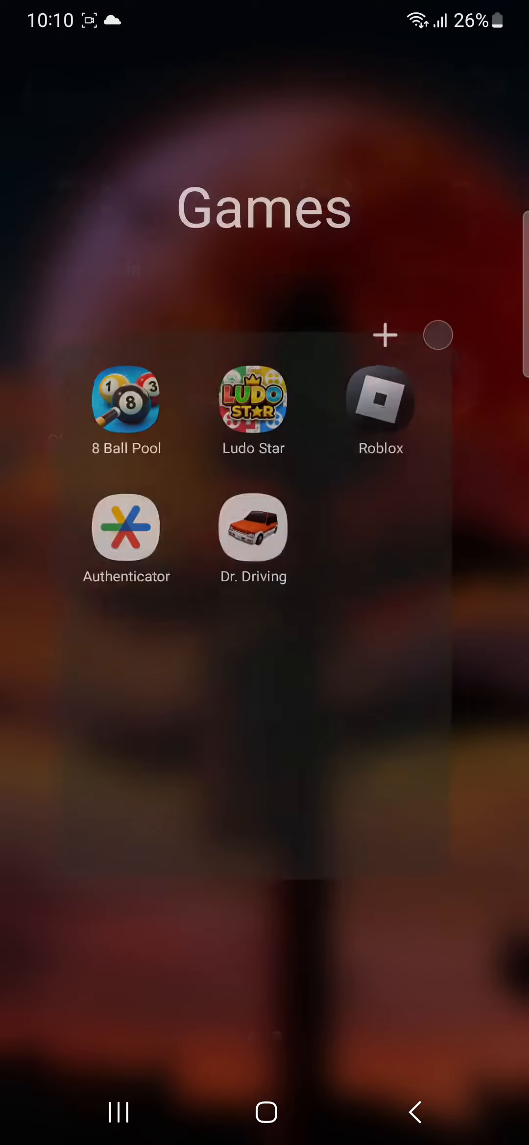
Step: Launch the Roblox app and play PLS DONATE from the Continue list
left_click(380, 405)
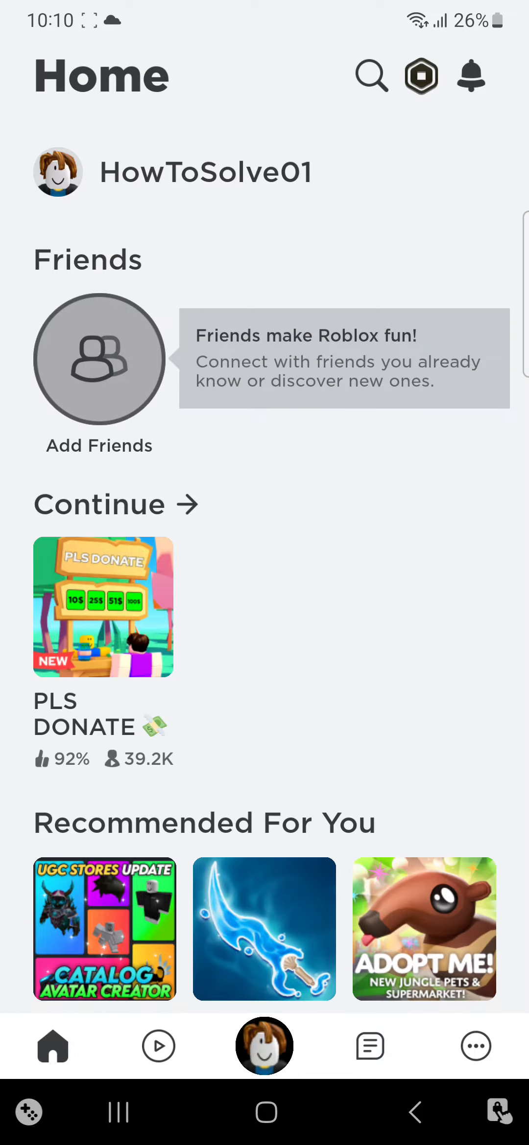
left_click(103, 606)
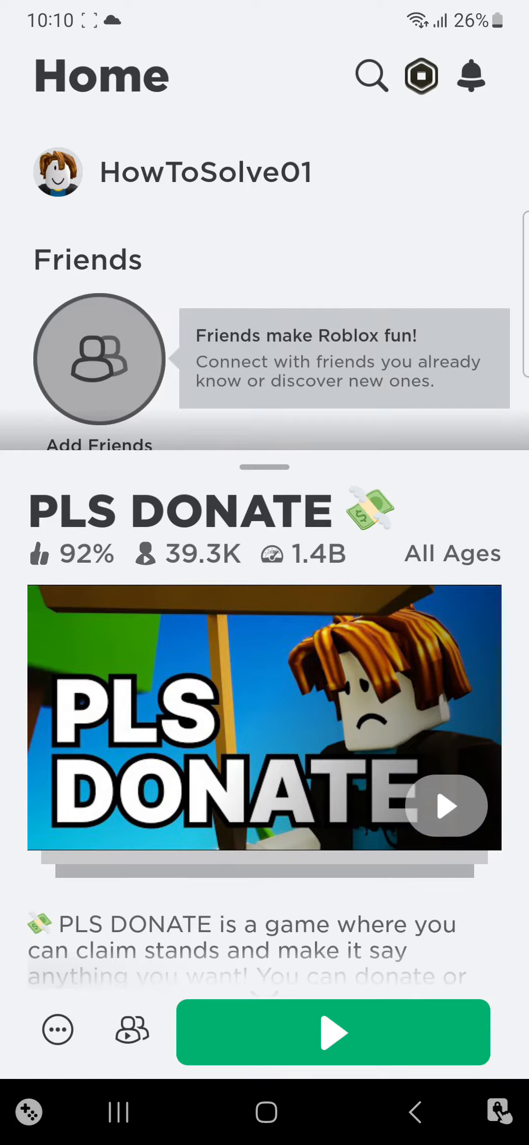
left_click(333, 1032)
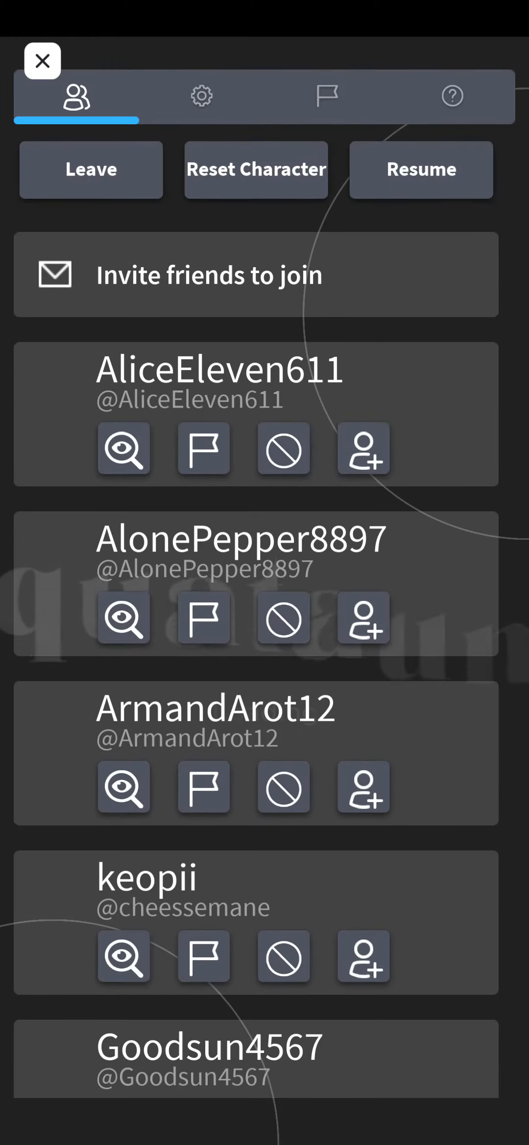
Step: Resume the game and dismiss the daily login rewards popup
left_click(201, 95)
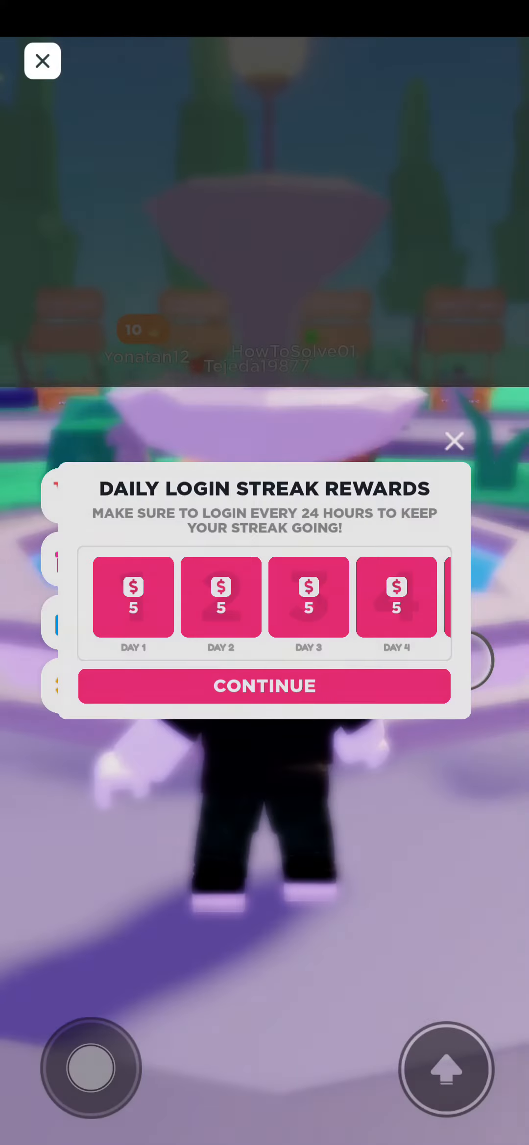
left_click(264, 686)
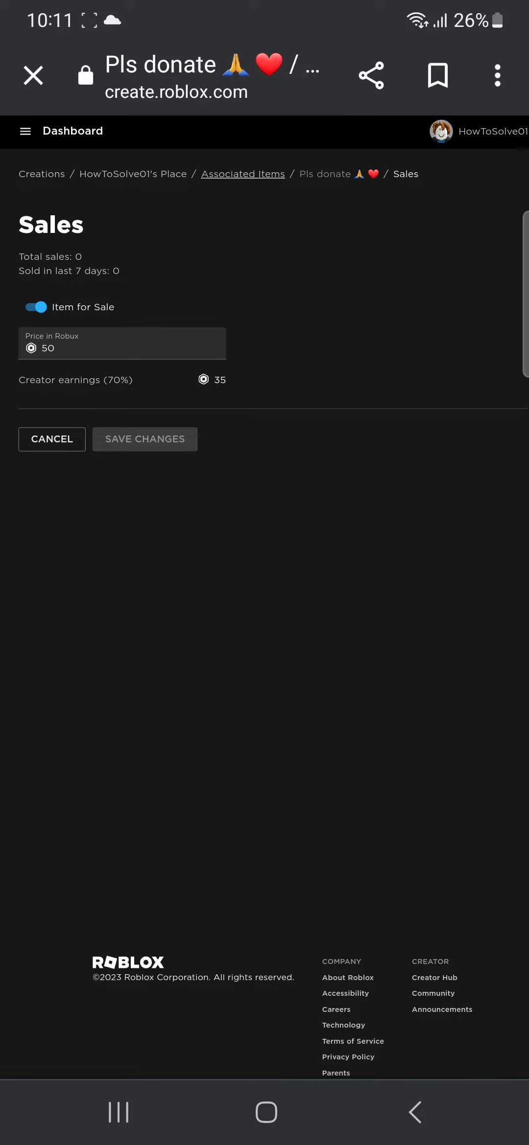
Step: Return to the PLS DONATE game to see the stand's 50 Robux donation option
left_click(243, 174)
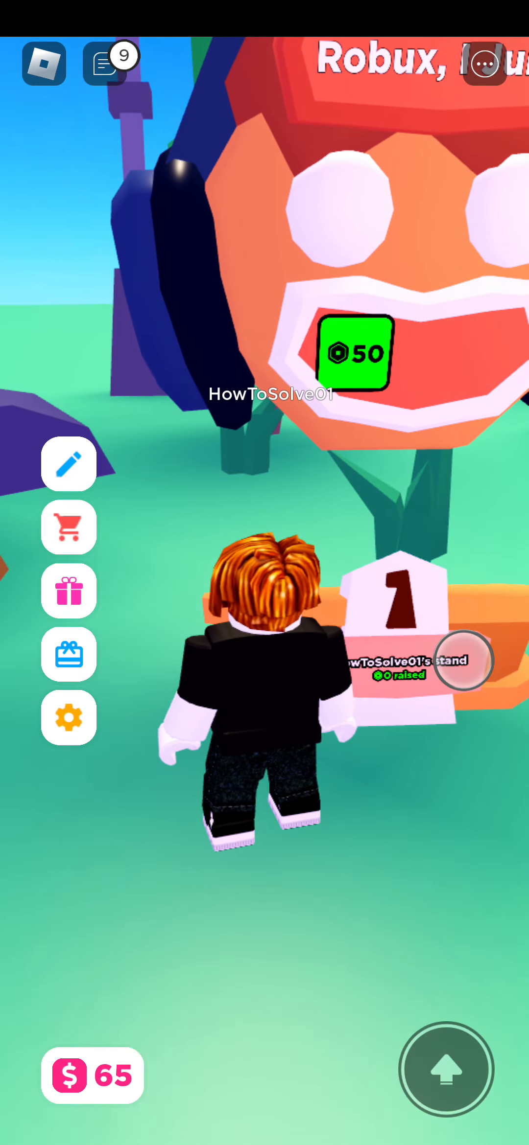
left_click(354, 353)
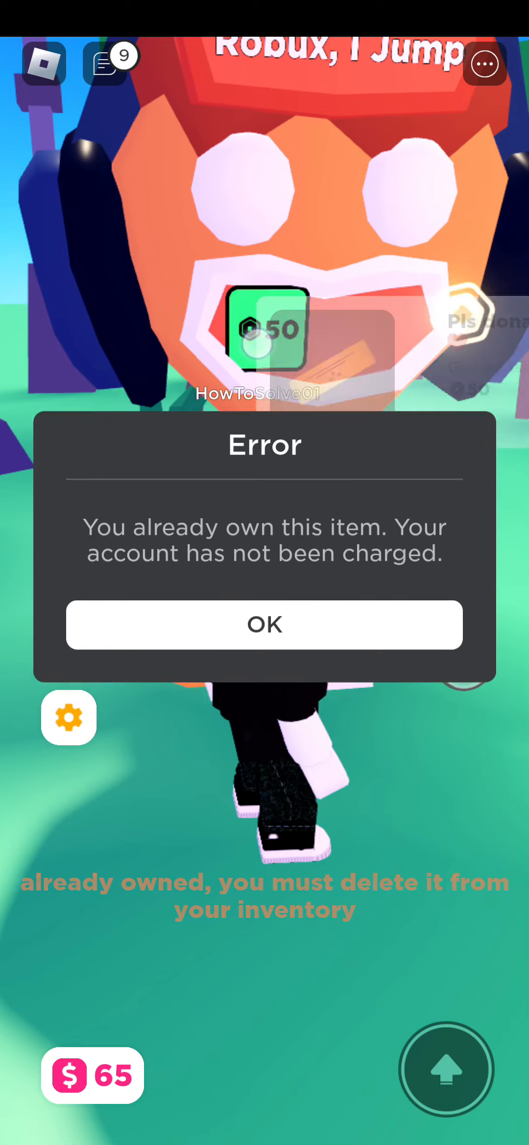
left_click(264, 625)
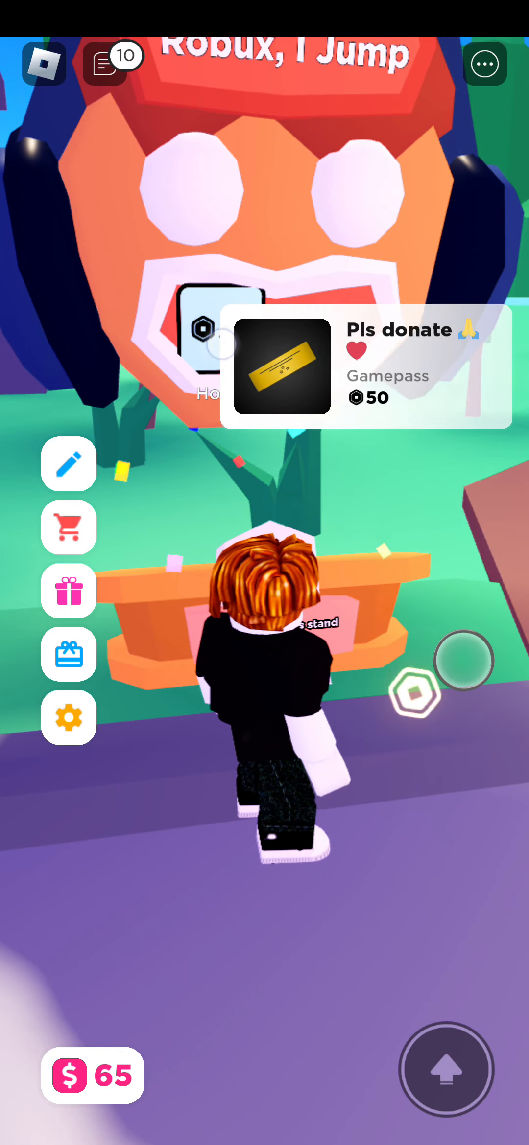
left_click(281, 366)
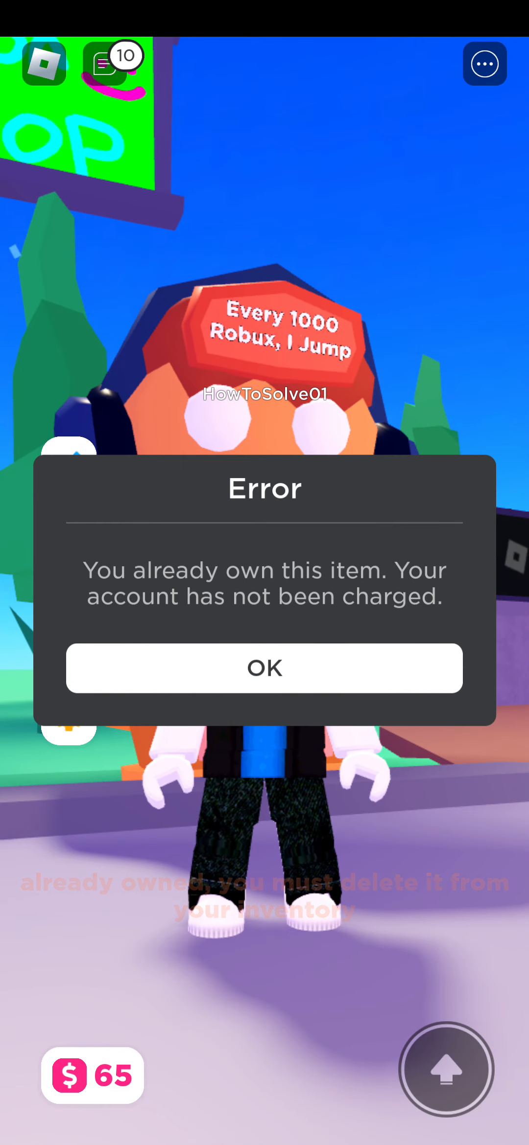
left_click(264, 668)
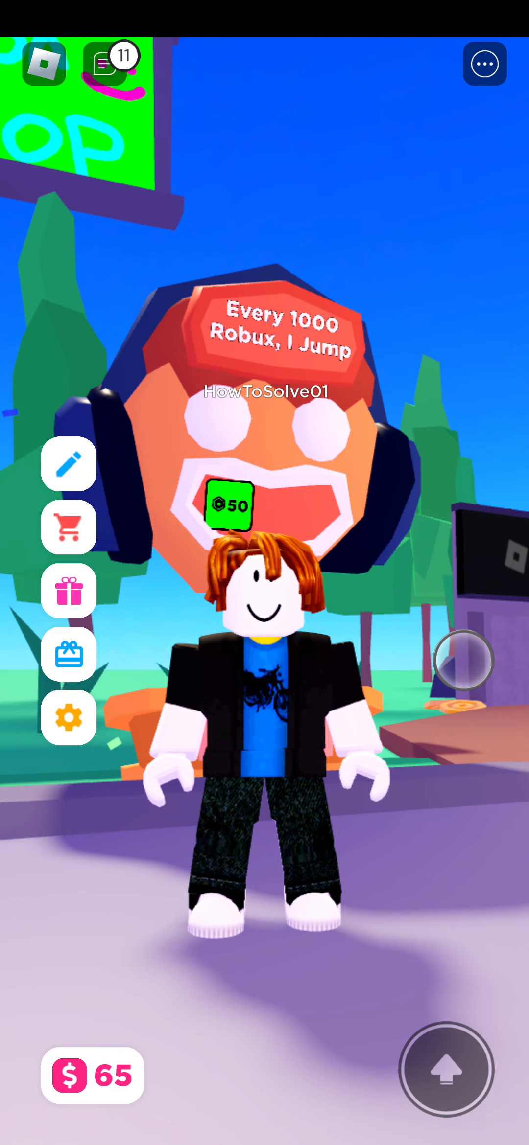